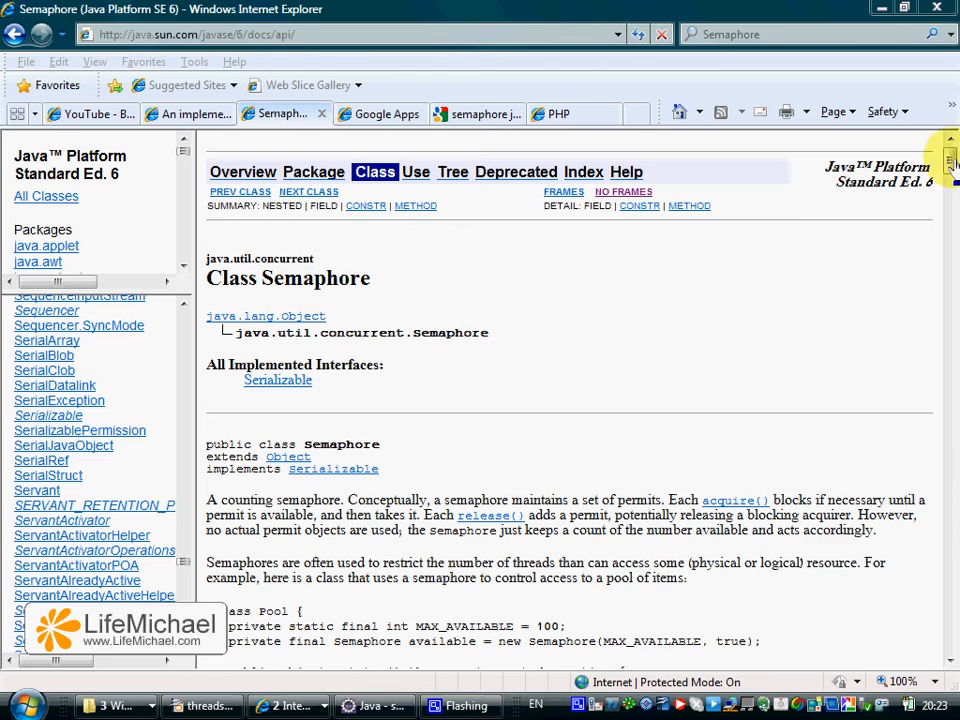
Step: Scroll down through SemaphoreDemo.java to Worker's run method
scroll(down, 3)
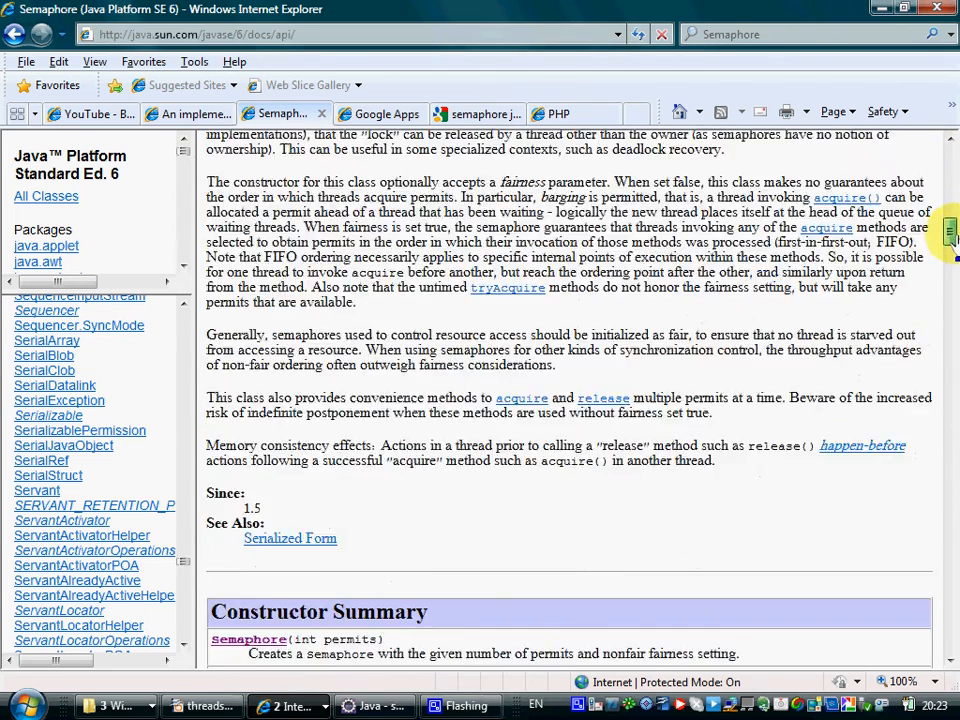
scroll(down, 3)
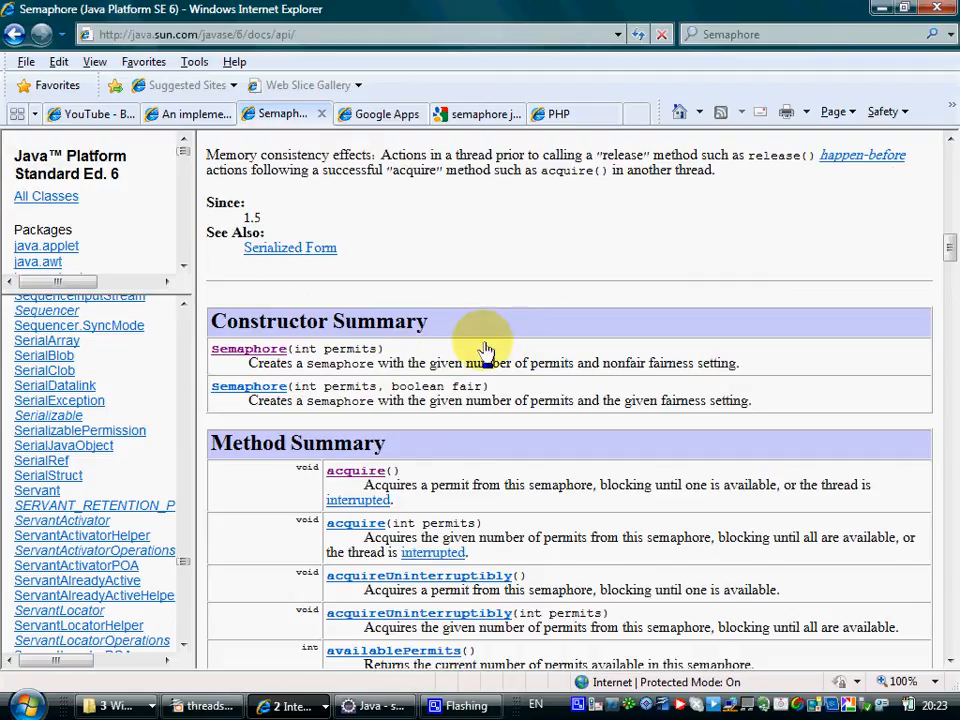
mouse_move(240, 348)
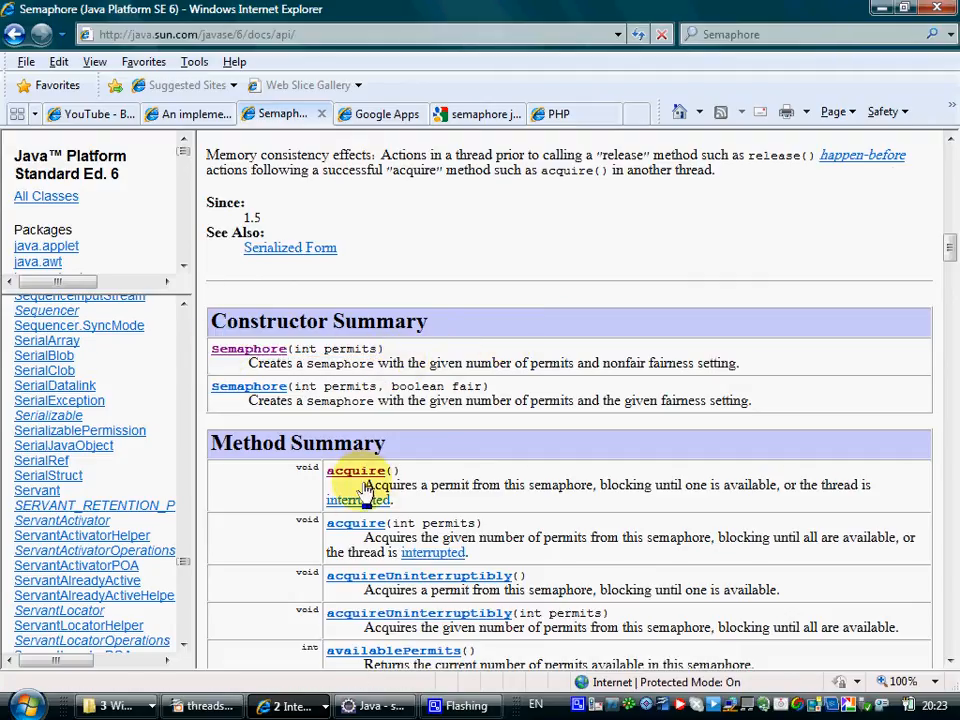
mouse_move(356, 470)
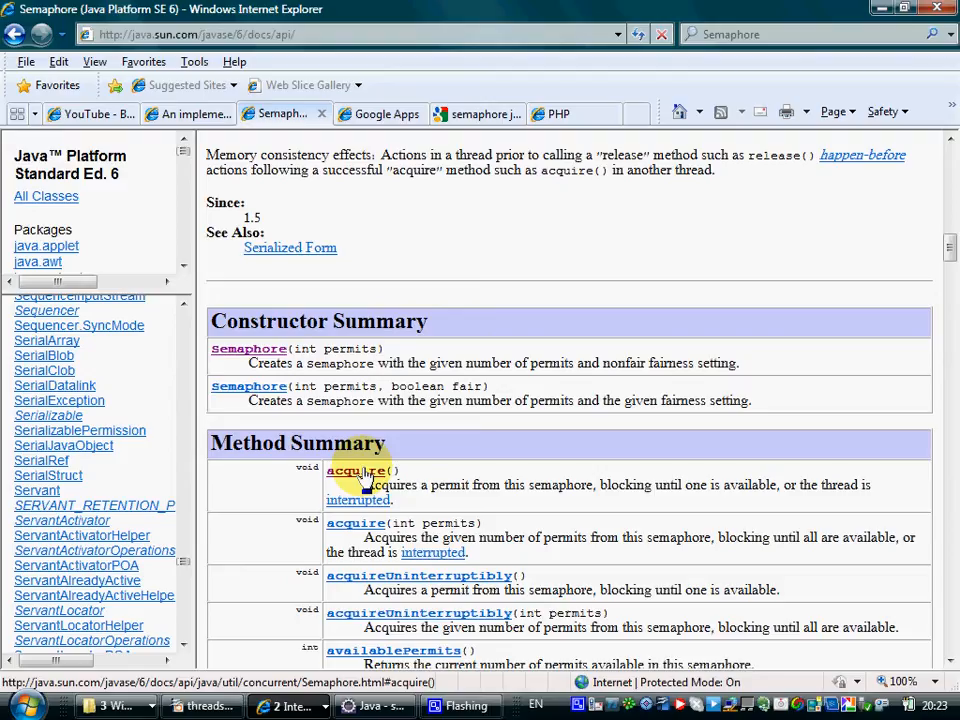
mouse_move(452, 495)
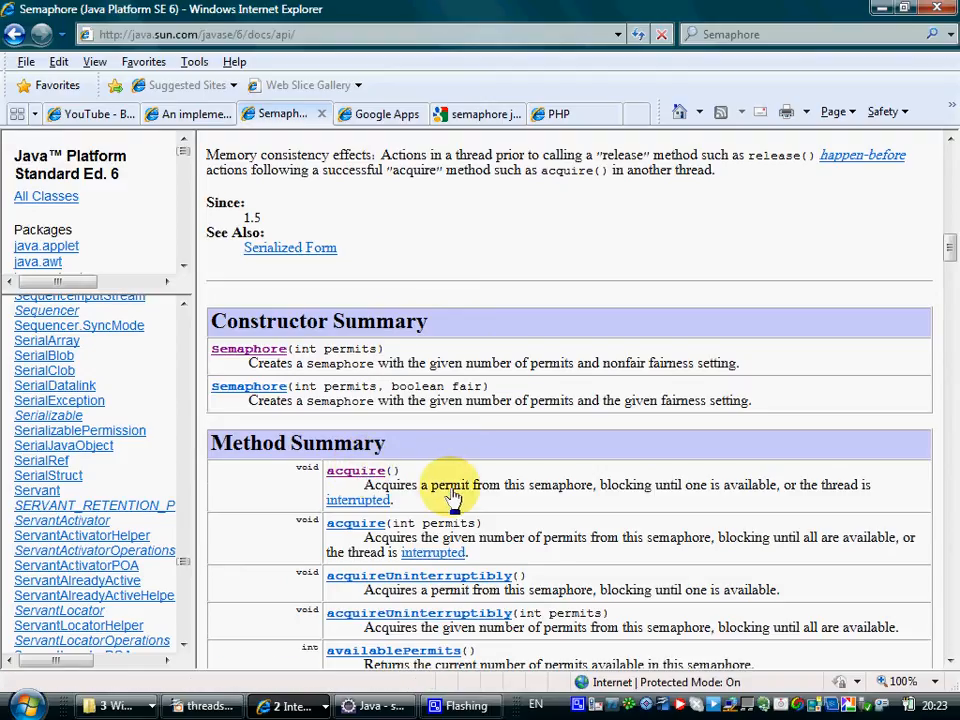
scroll(down, 3)
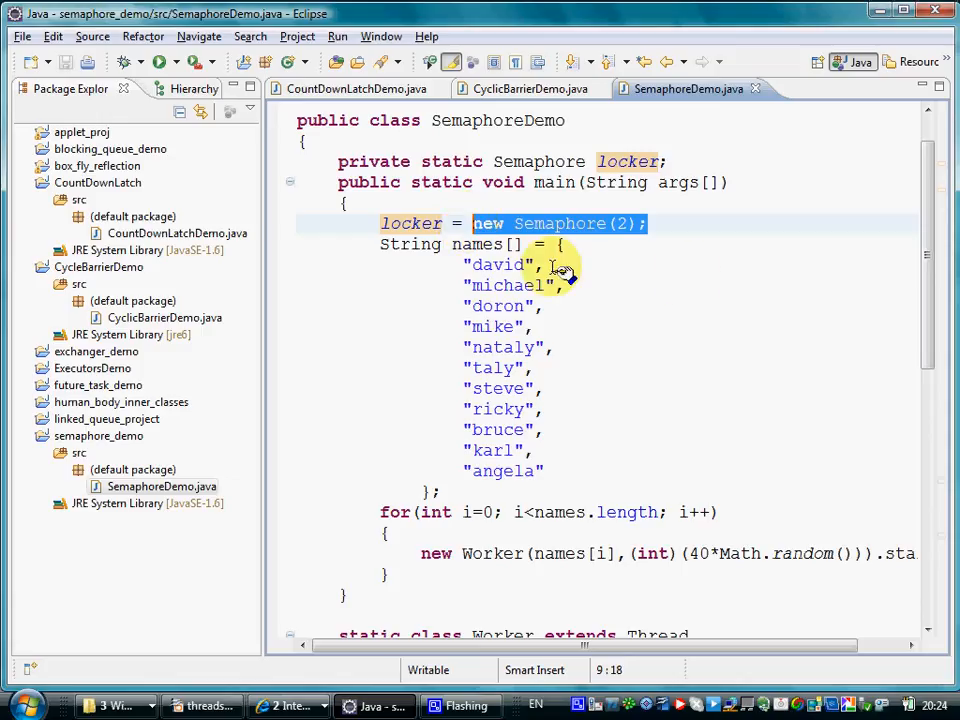
scroll(down, 3)
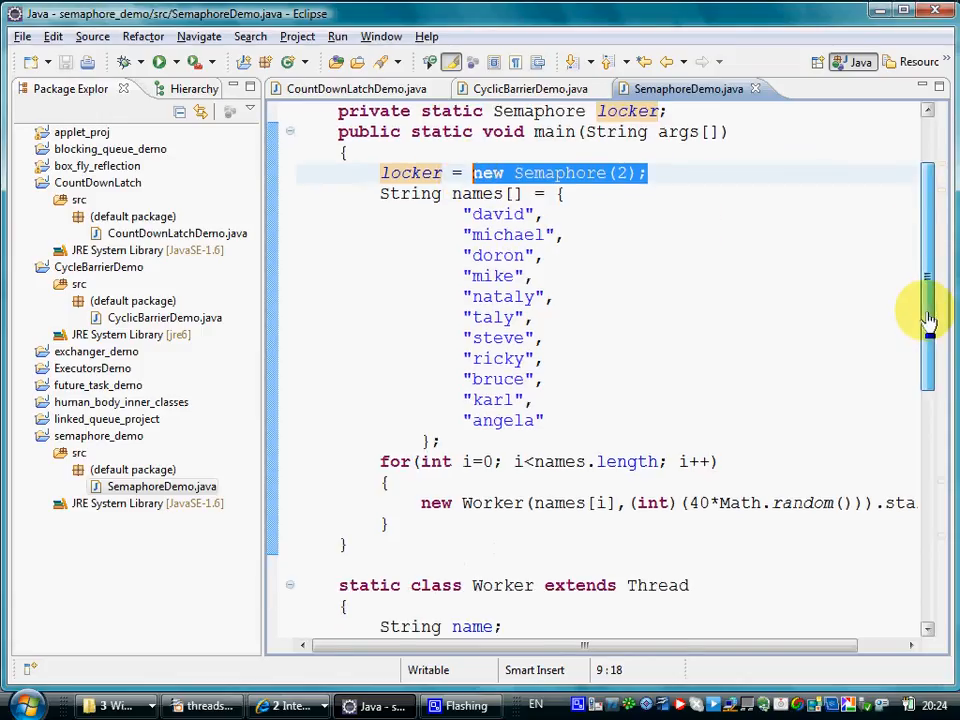
scroll(down, 3)
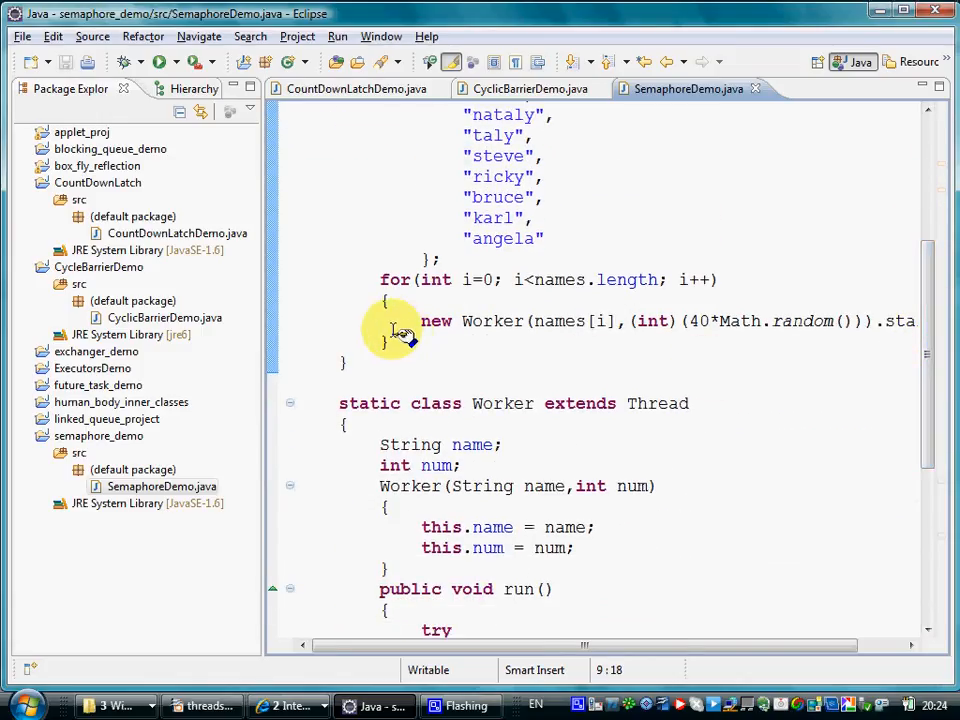
mouse_move(503, 403)
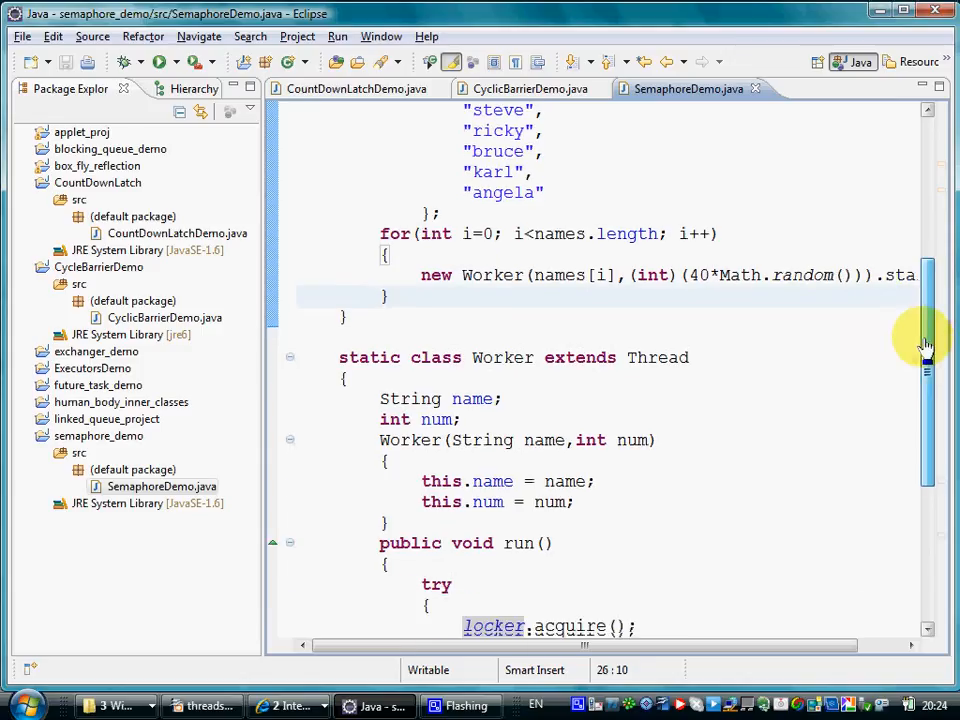
scroll(down, 3)
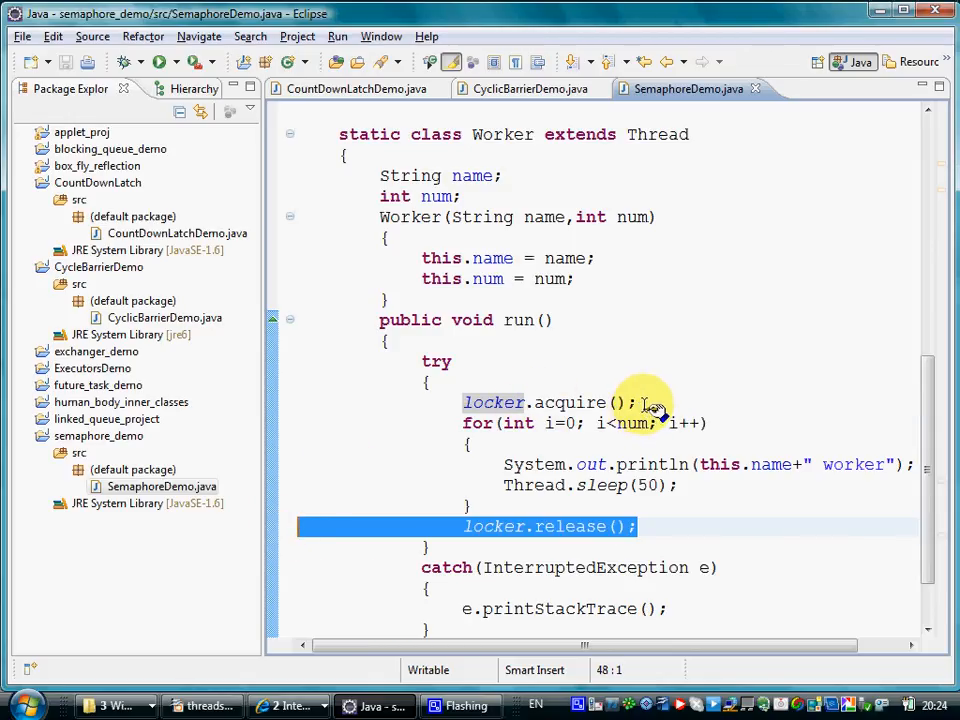
Step: Highlight the locker.acquire() and locker.release() lines, then bring up SemaphoreDemo.java's context menu
click(640, 402)
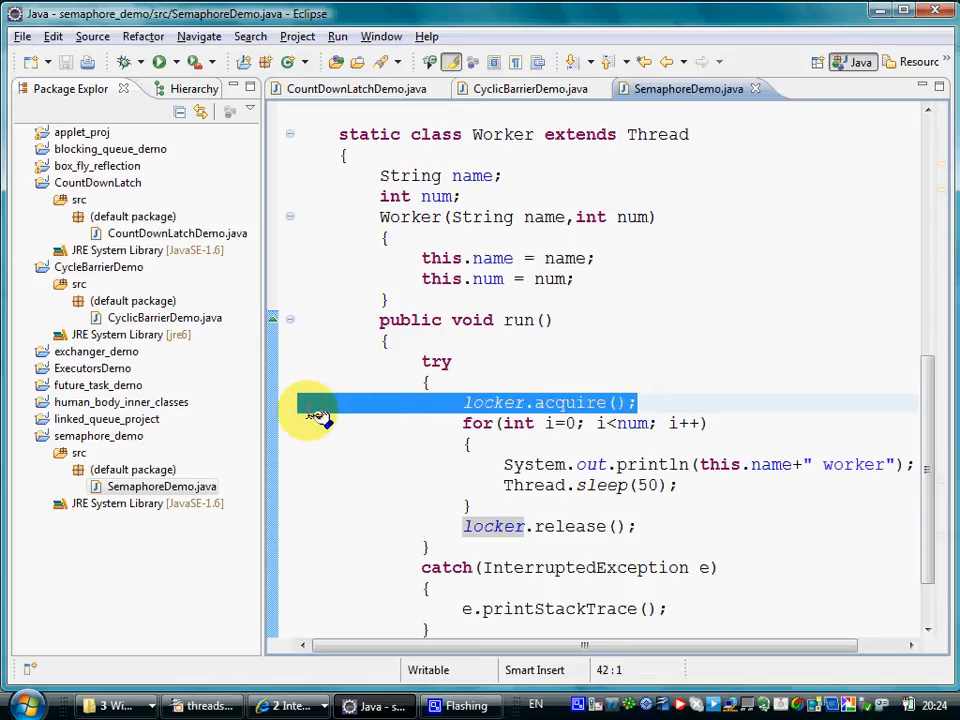
mouse_move(390, 410)
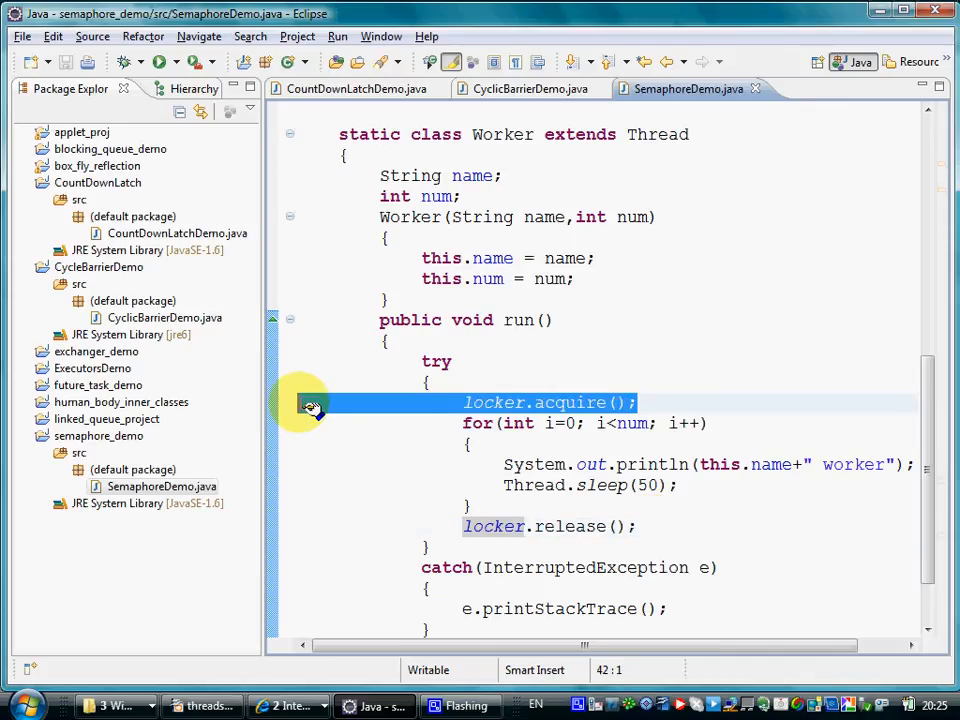
drag(463, 402, 470, 505)
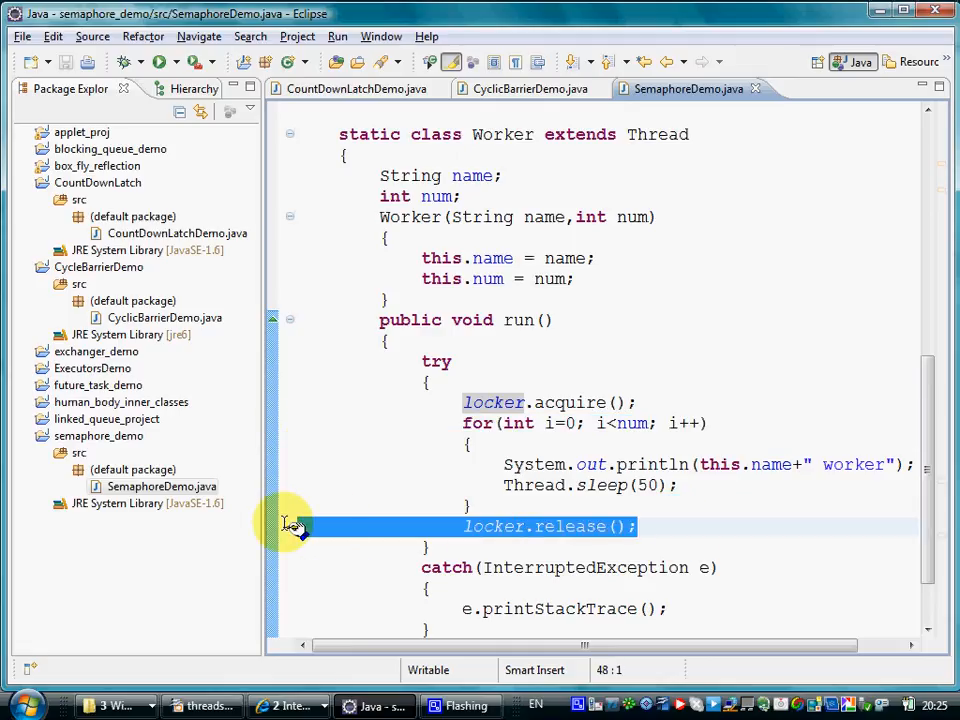
mouse_move(810, 490)
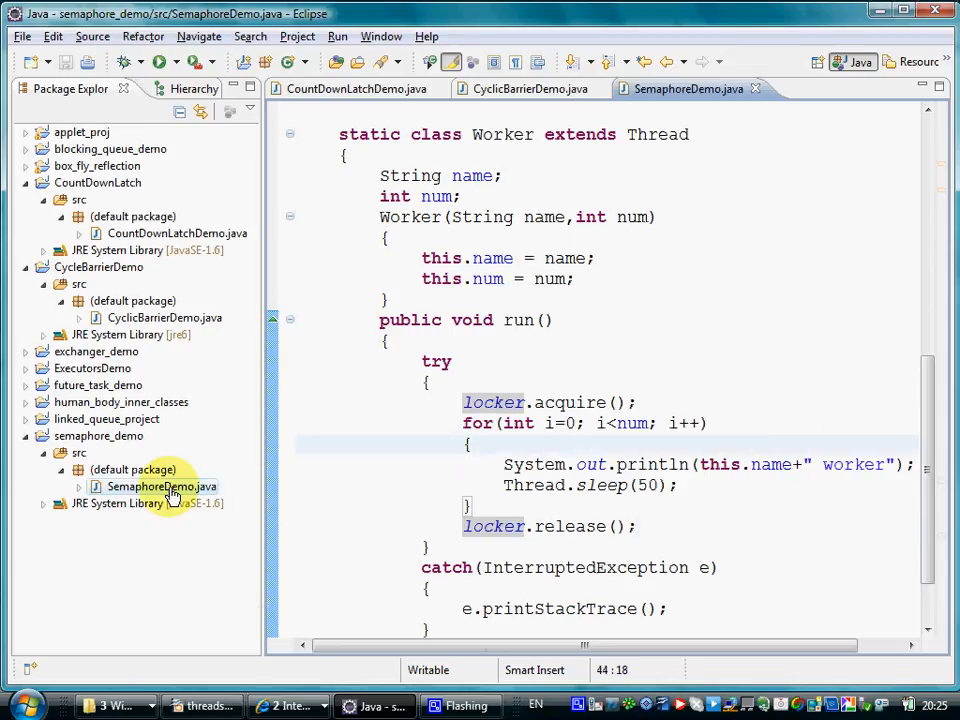
right_click(160, 486)
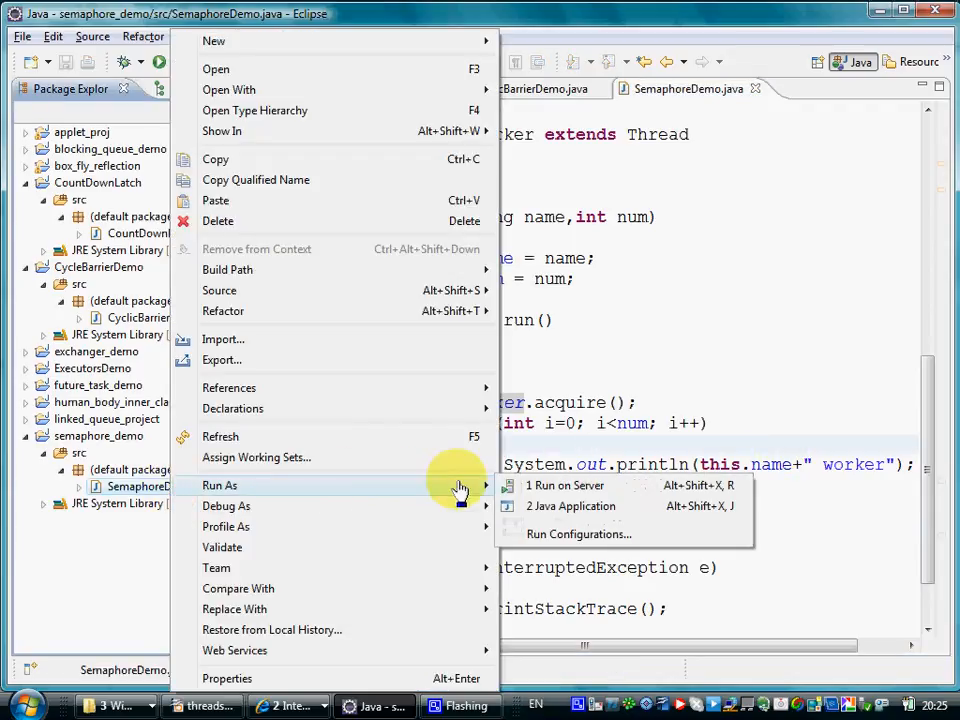